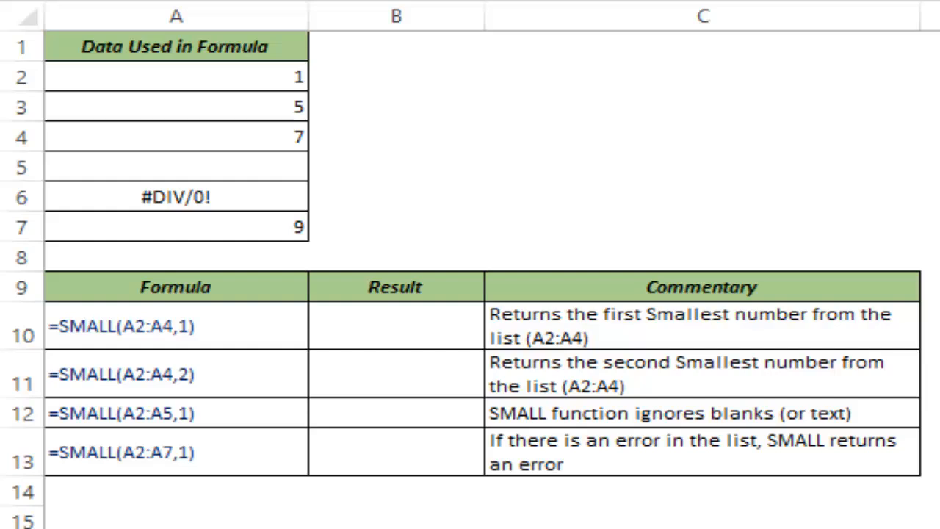
Enter =SMALL(A2:A4,1) in B10, returning 1 as the smallest value
click(395, 323)
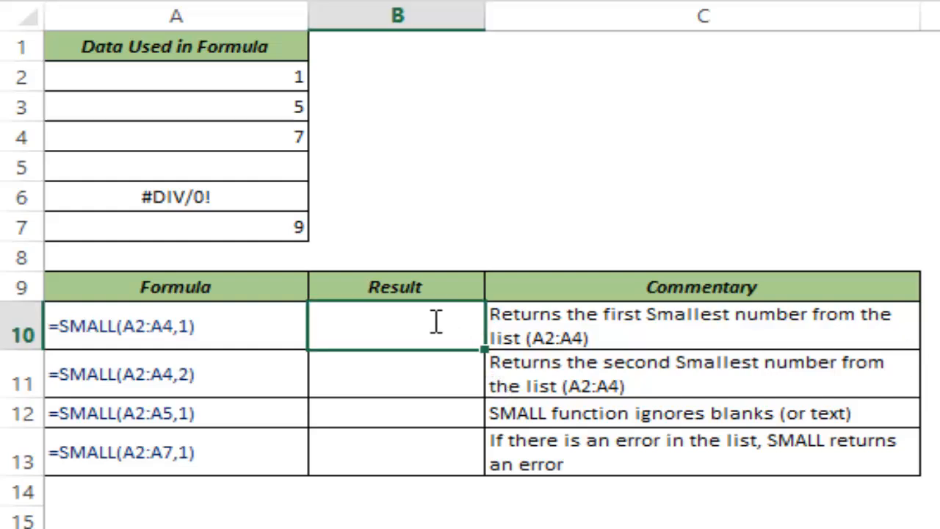
text(=smal)
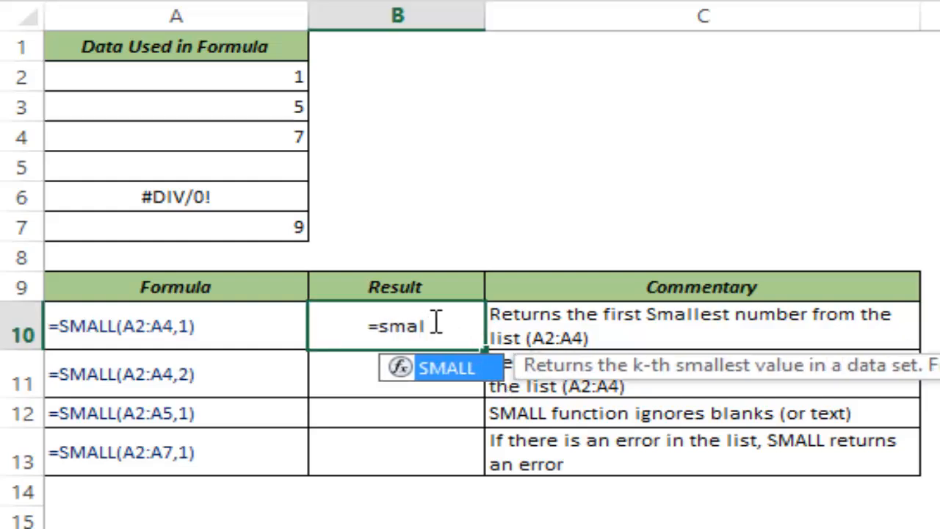
text(SMALL()
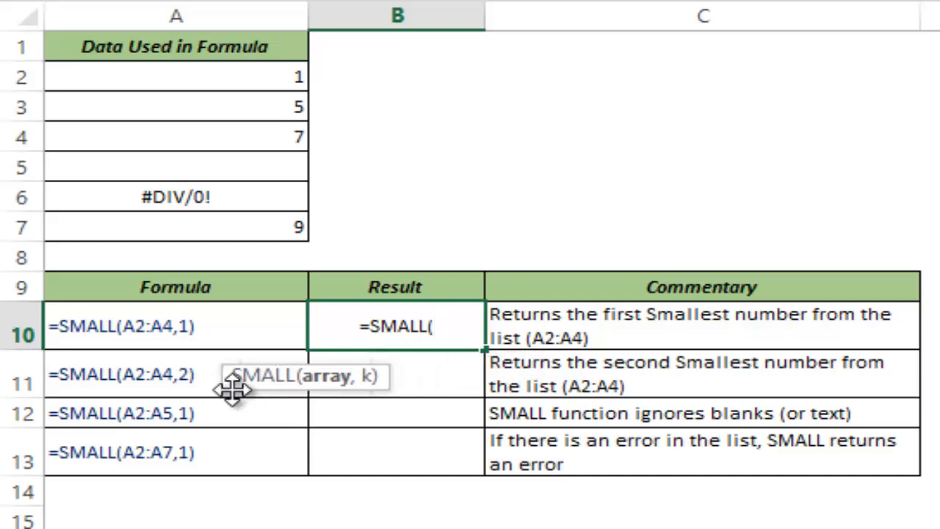
mouse_move(364, 375)
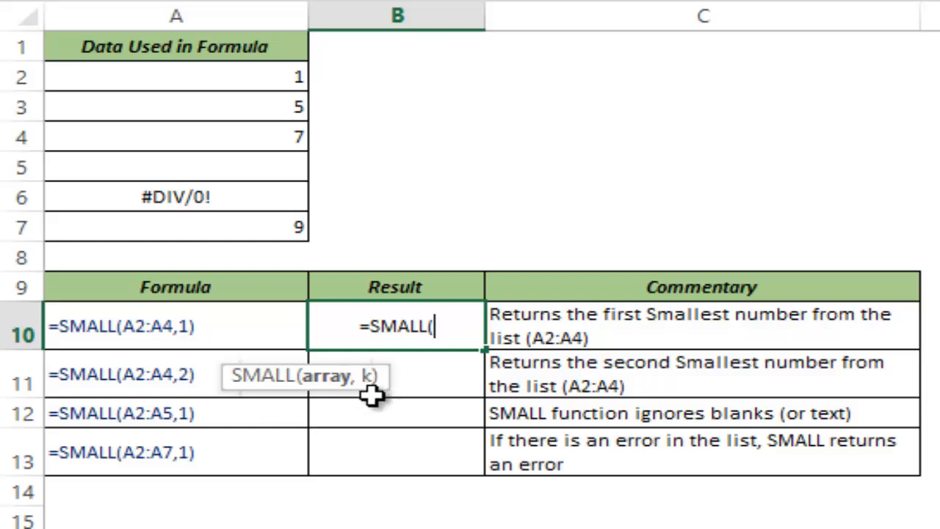
mouse_move(277, 115)
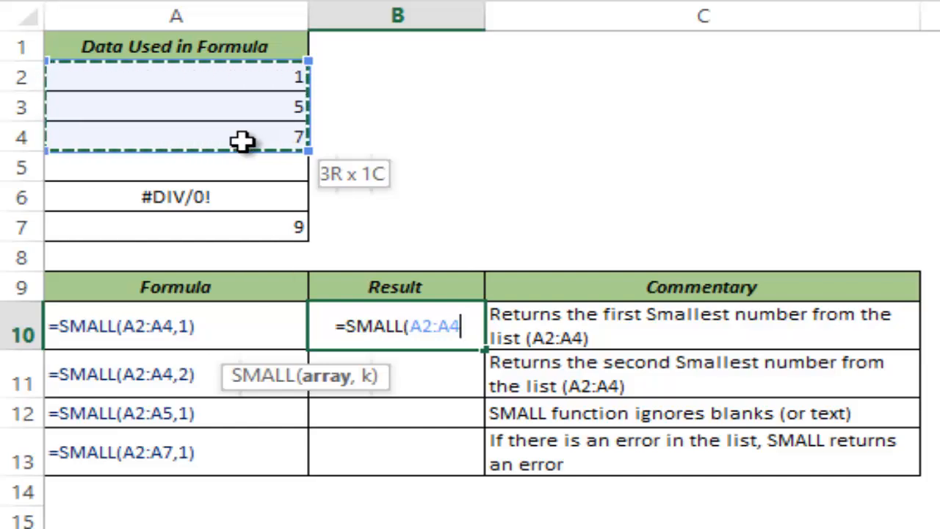
text(,1))
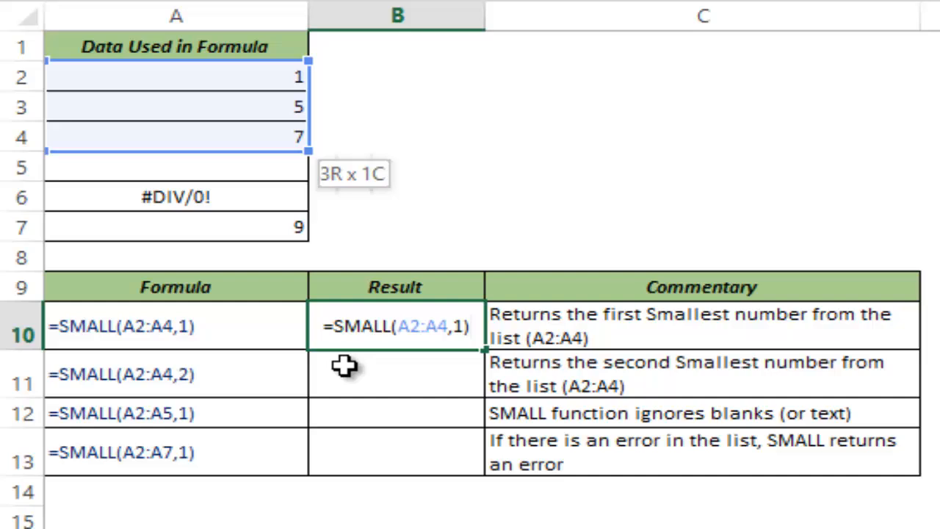
key(Enter)
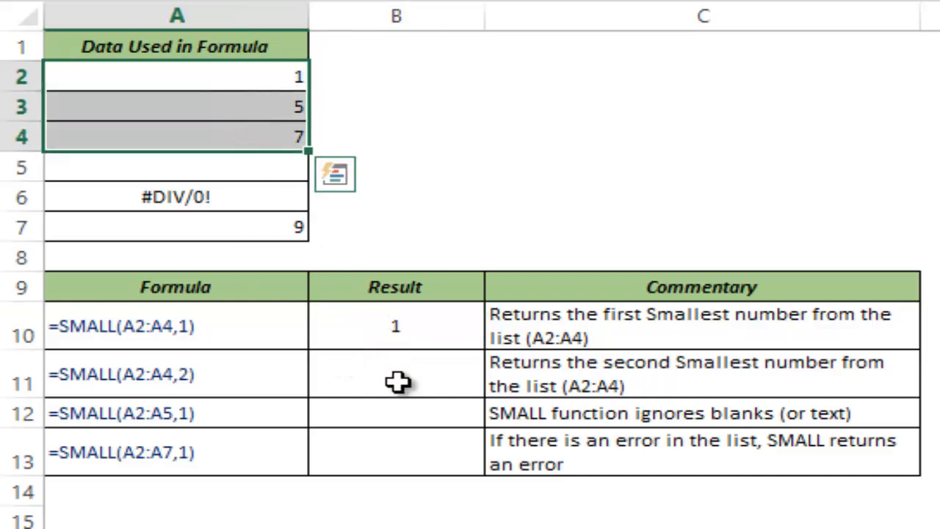
Enter =SMALL(A2:A4,2) in B11, returning 5, and begin the next SMALL formula
text(=S)
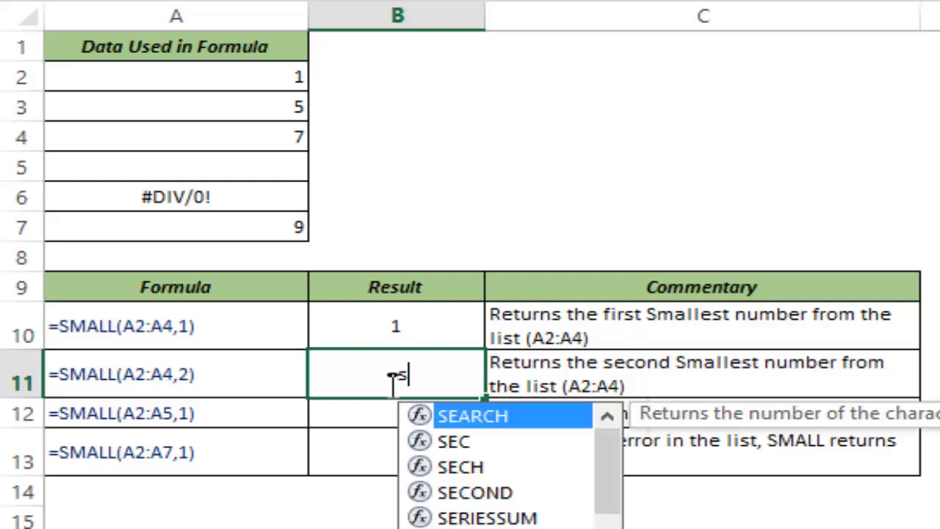
text(MALL()
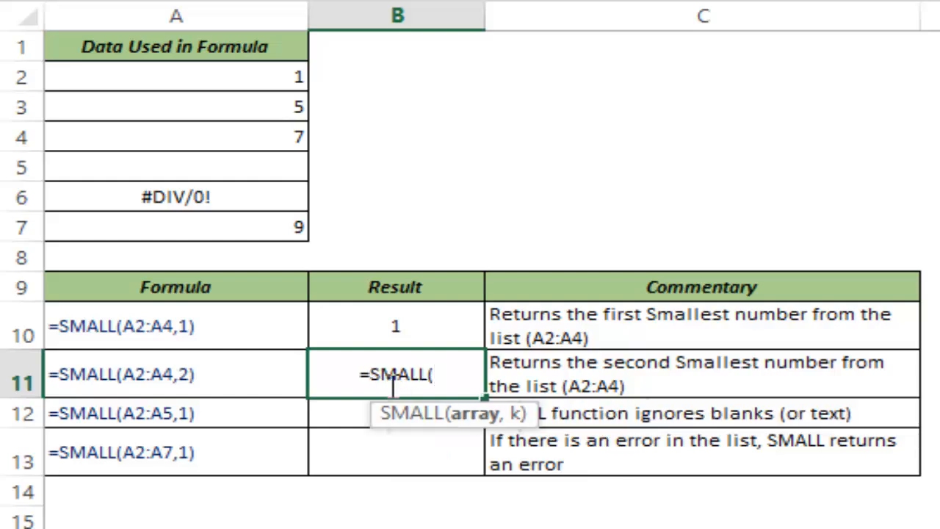
drag(175, 77, 174, 136)
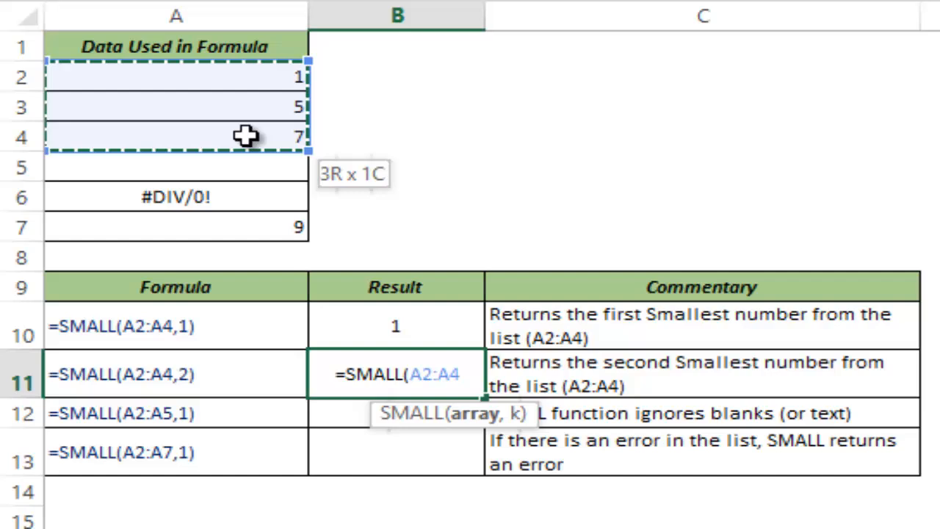
text(,)
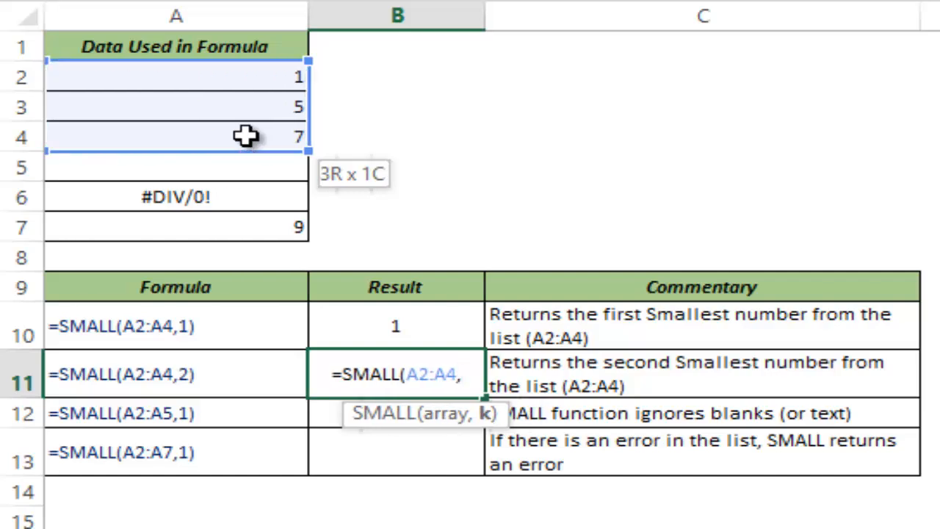
text(2))
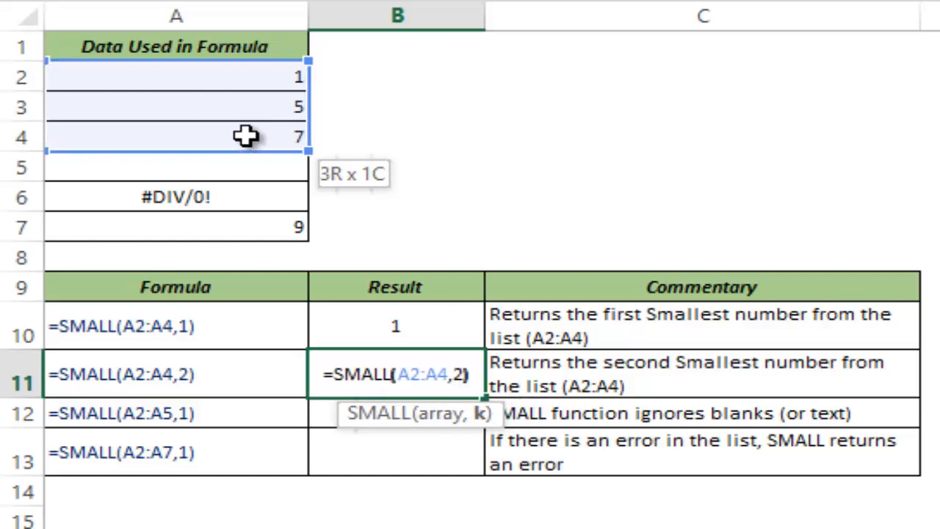
text(=sma)
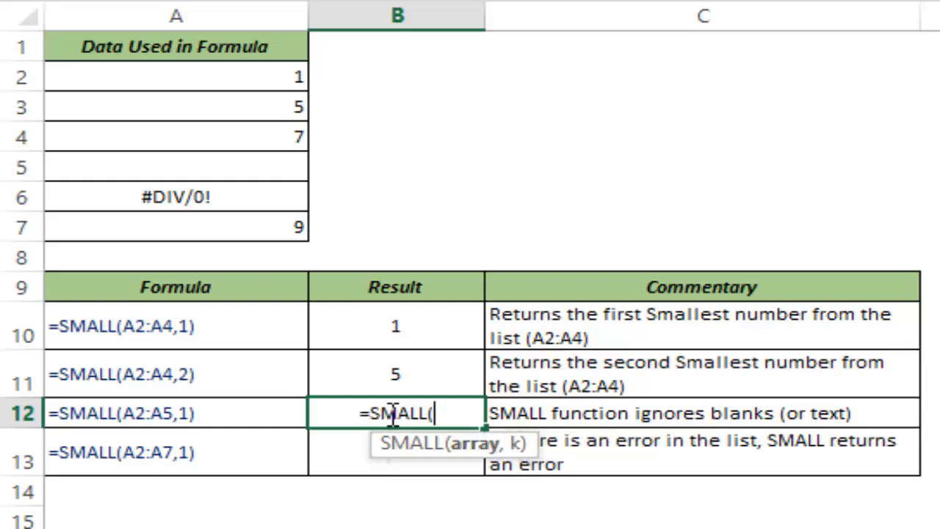
mouse_move(233, 76)
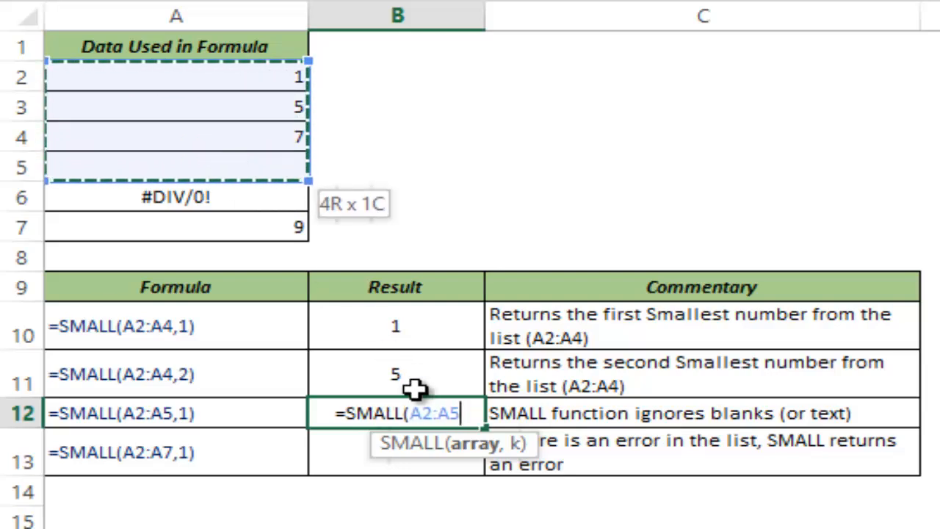
mouse_move(249, 169)
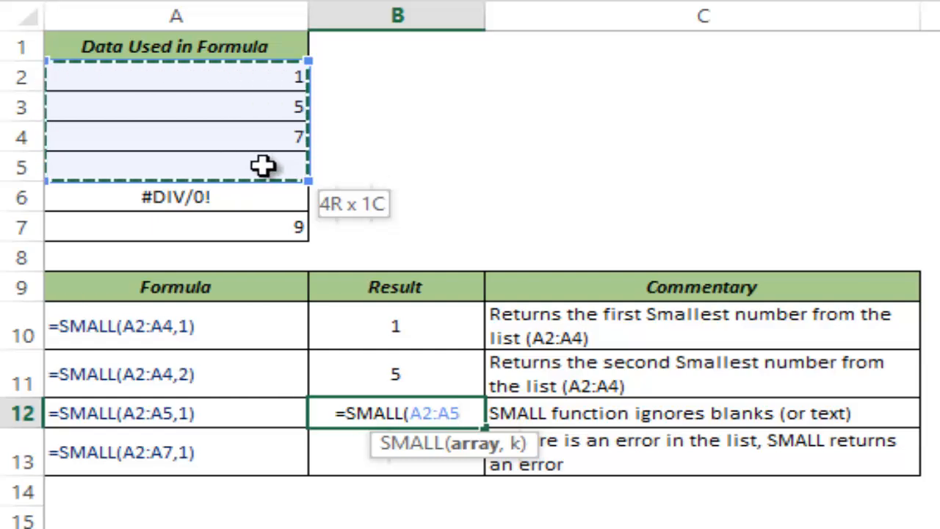
Complete =SMALL(A2:A5,1) in B12, returning 1 despite the blank cell
text(,1)
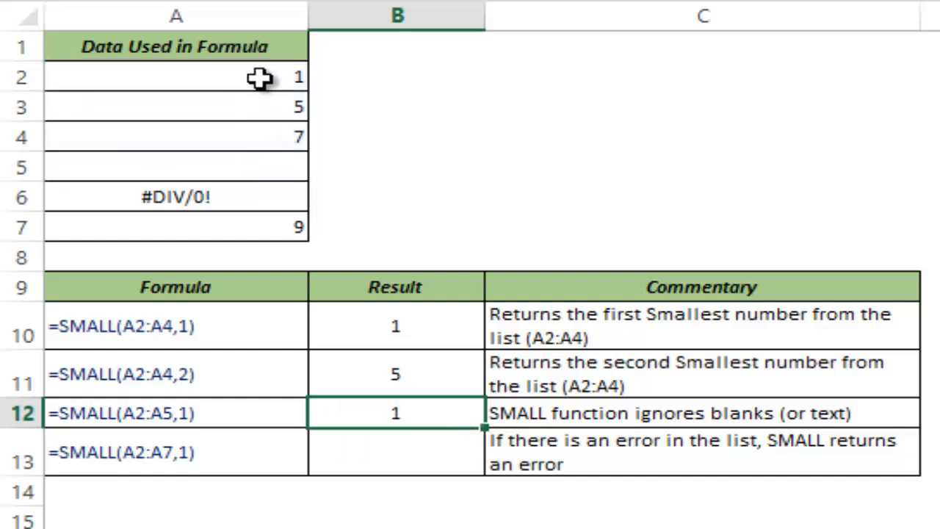
click(380, 459)
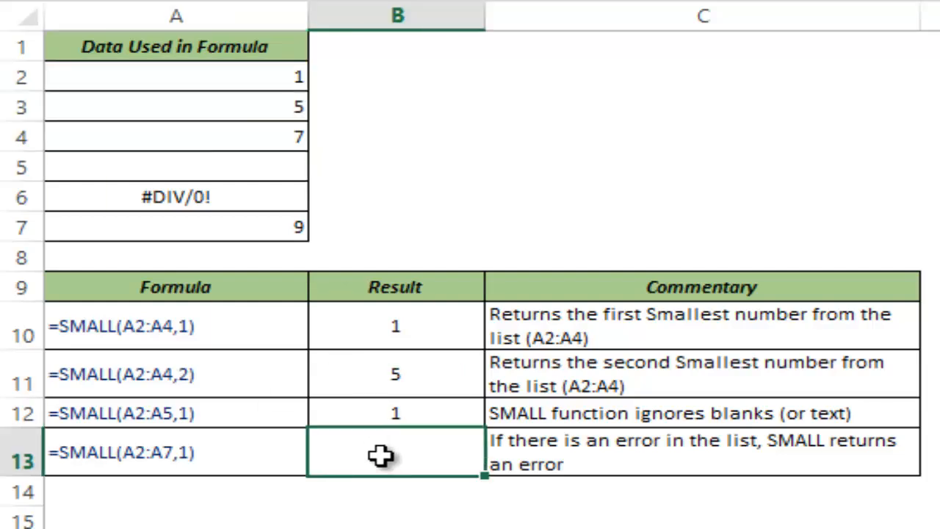
Enter =SMALL(A2:A7,1) in B13, which returns #DIV/0! from the error in the data
text(=Smal)
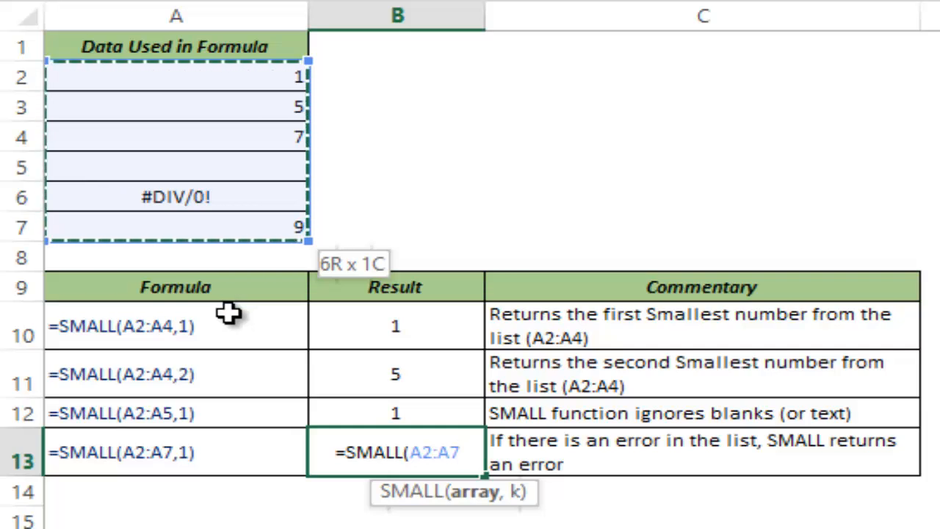
text(,1))
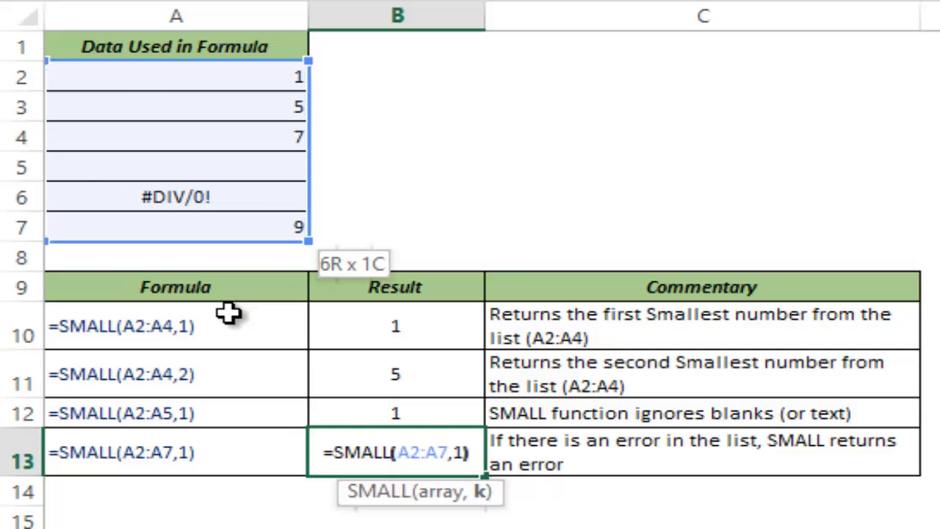
key(Enter)
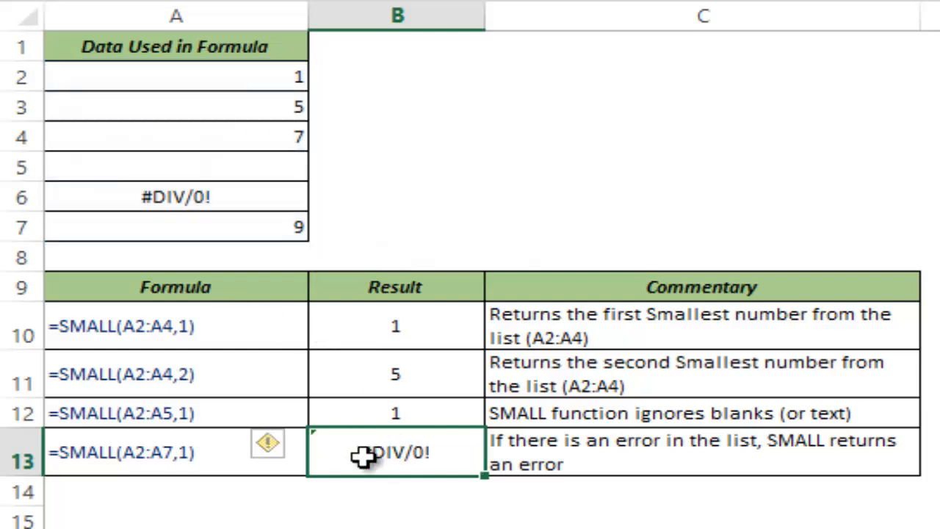
mouse_move(214, 196)
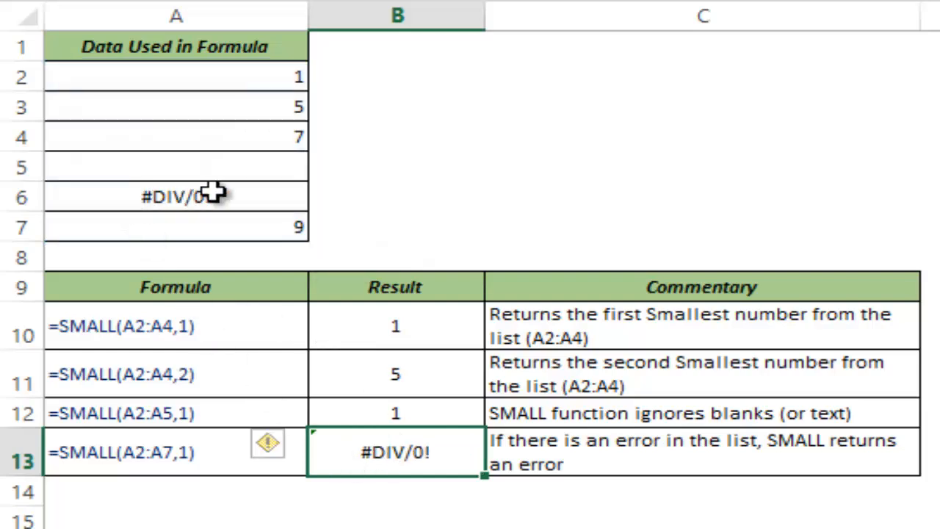
mouse_move(249, 165)
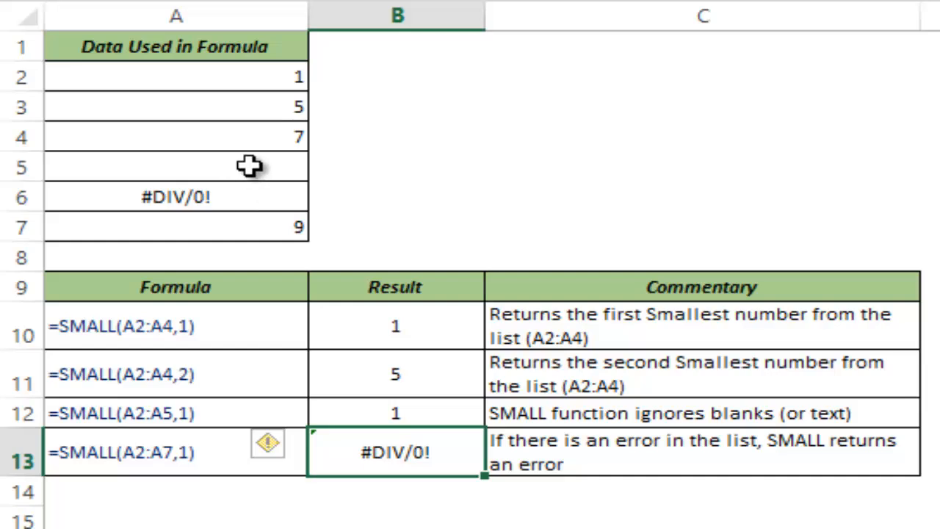
mouse_move(234, 194)
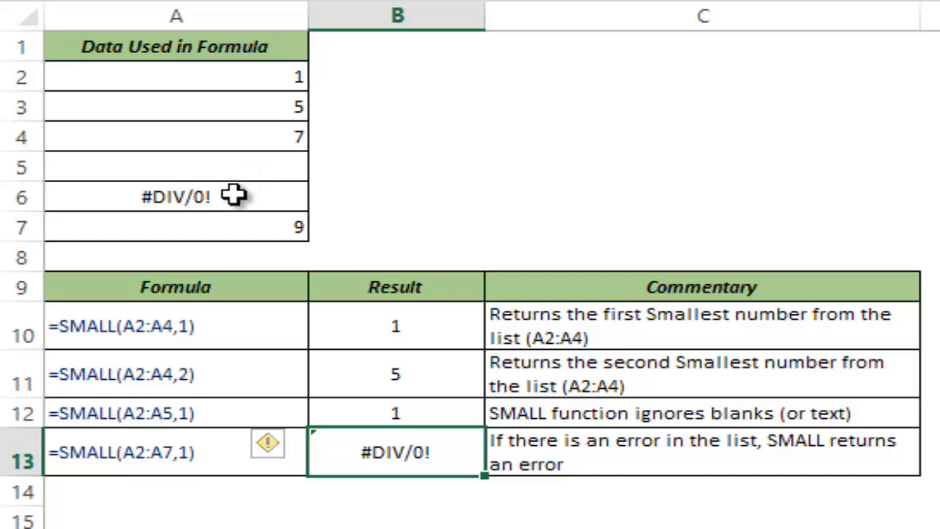
mouse_move(316, 357)
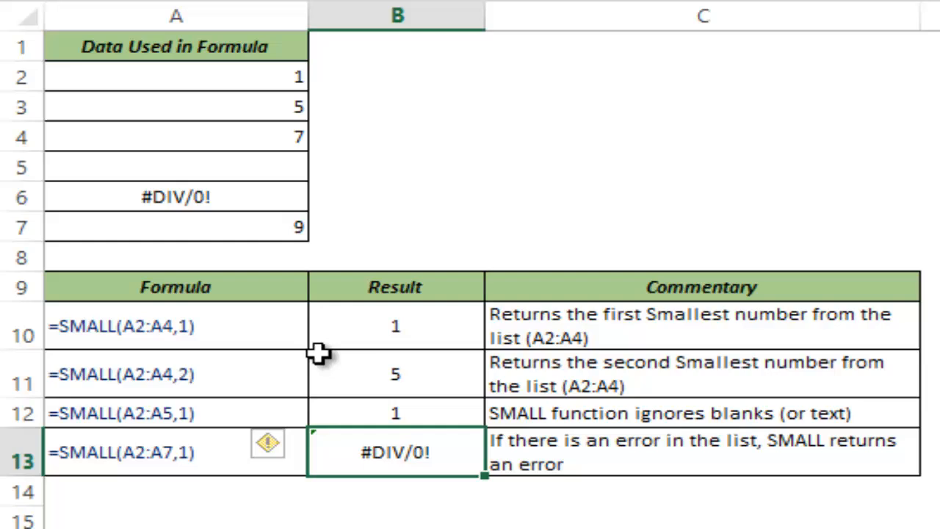
mouse_move(319, 478)
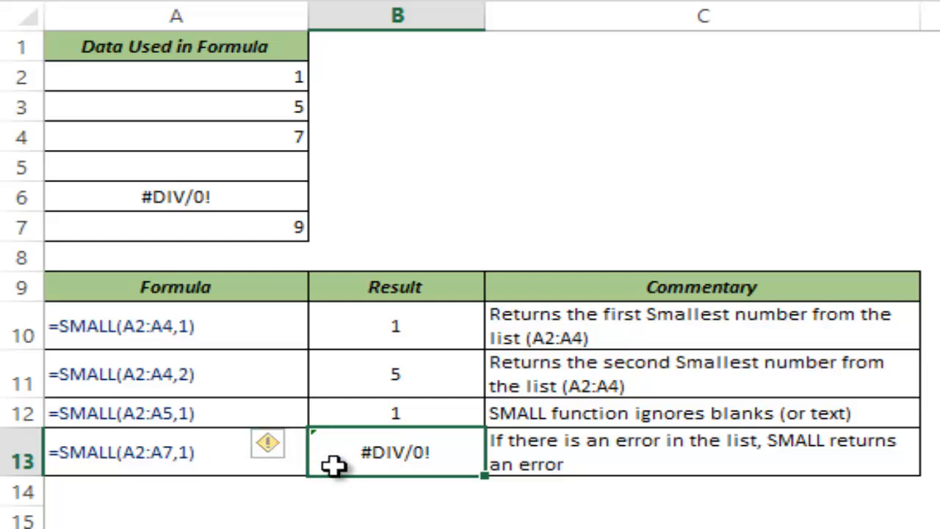
mouse_move(337, 465)
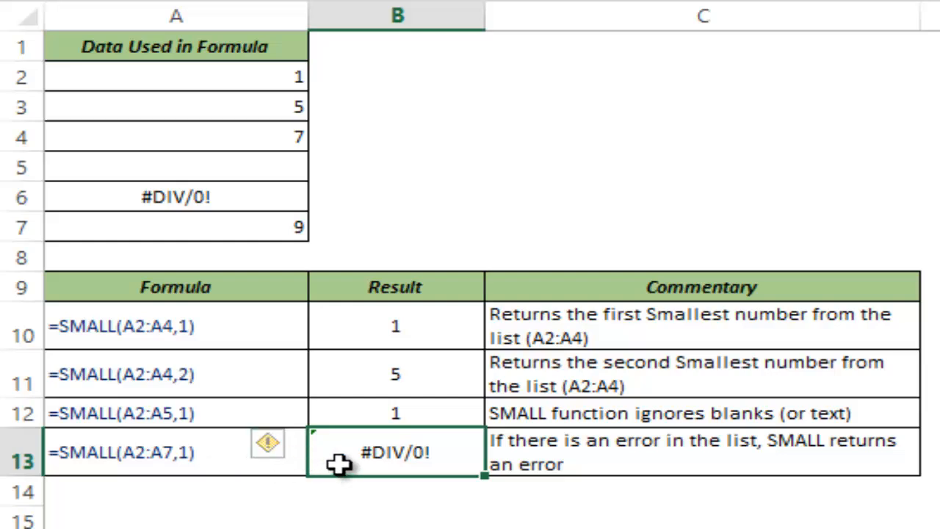